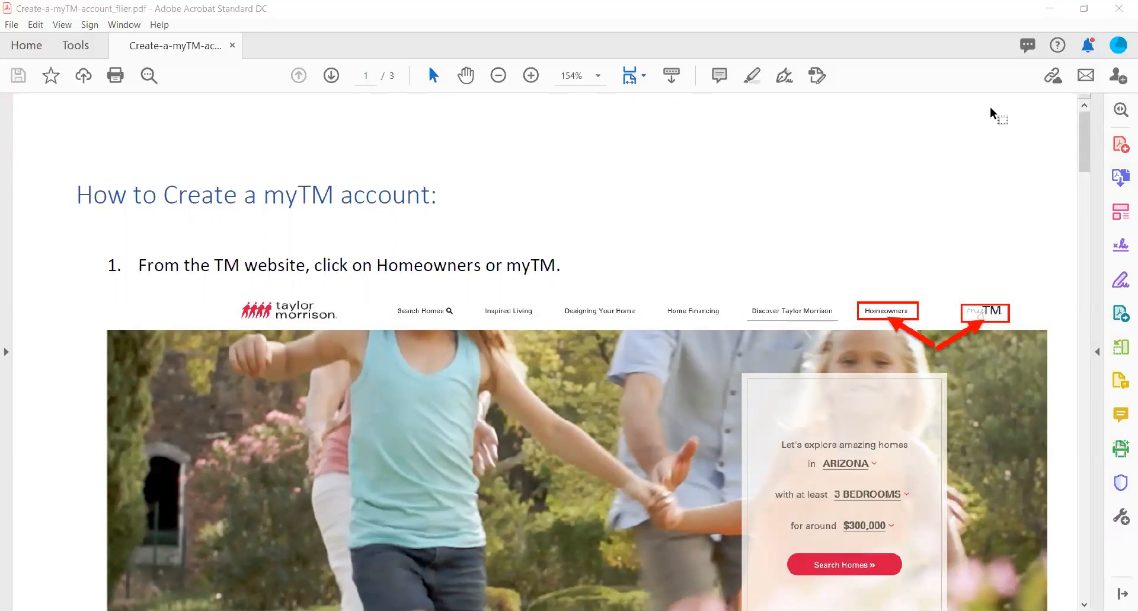
{"action": "mouse_move", "coordinate": [813, 98]}
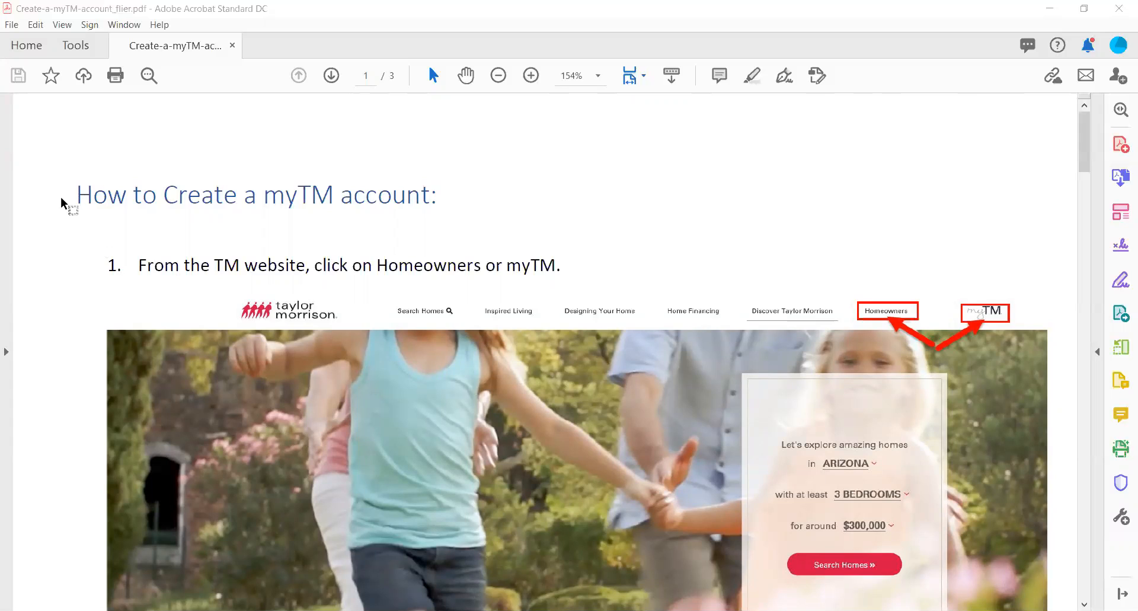
{"action": "mouse_move", "coordinate": [560, 340]}
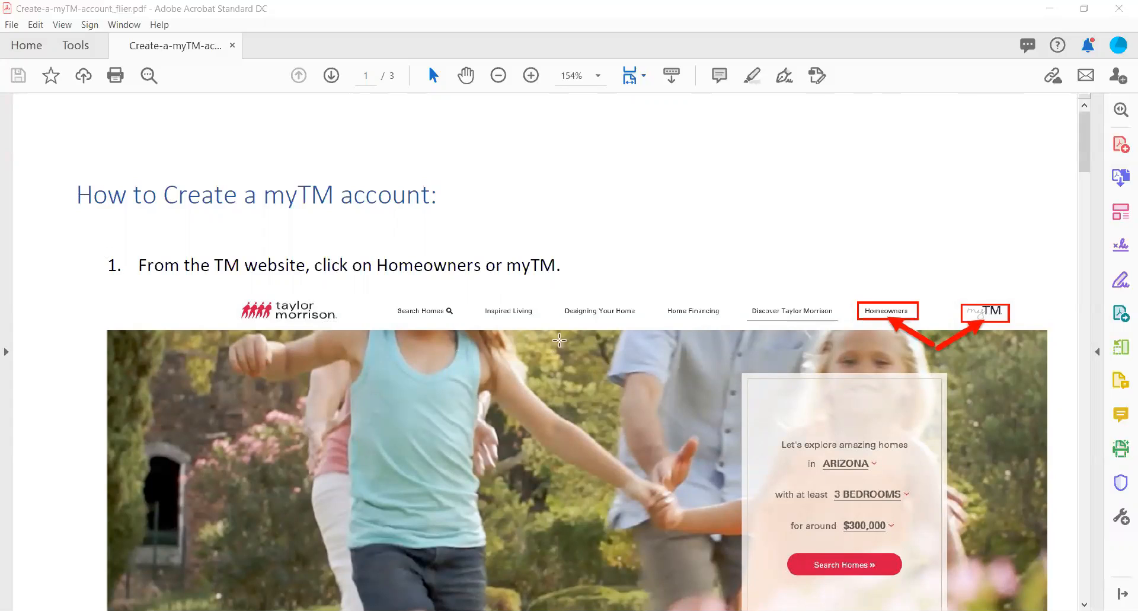
{"action": "mouse_move", "coordinate": [405, 267]}
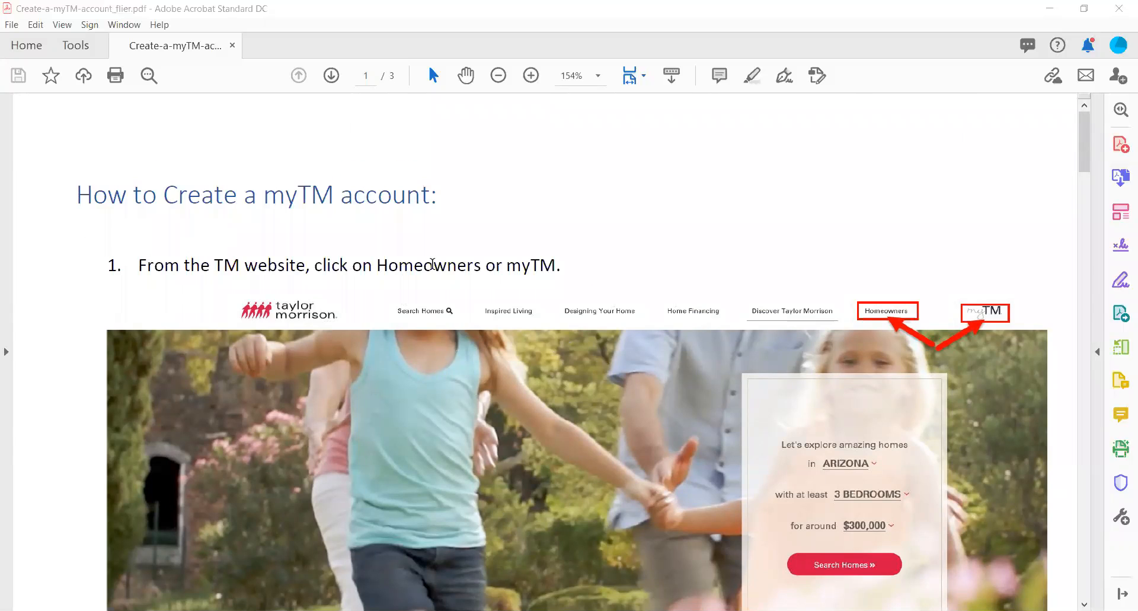
{"action": "mouse_move", "coordinate": [562, 420]}
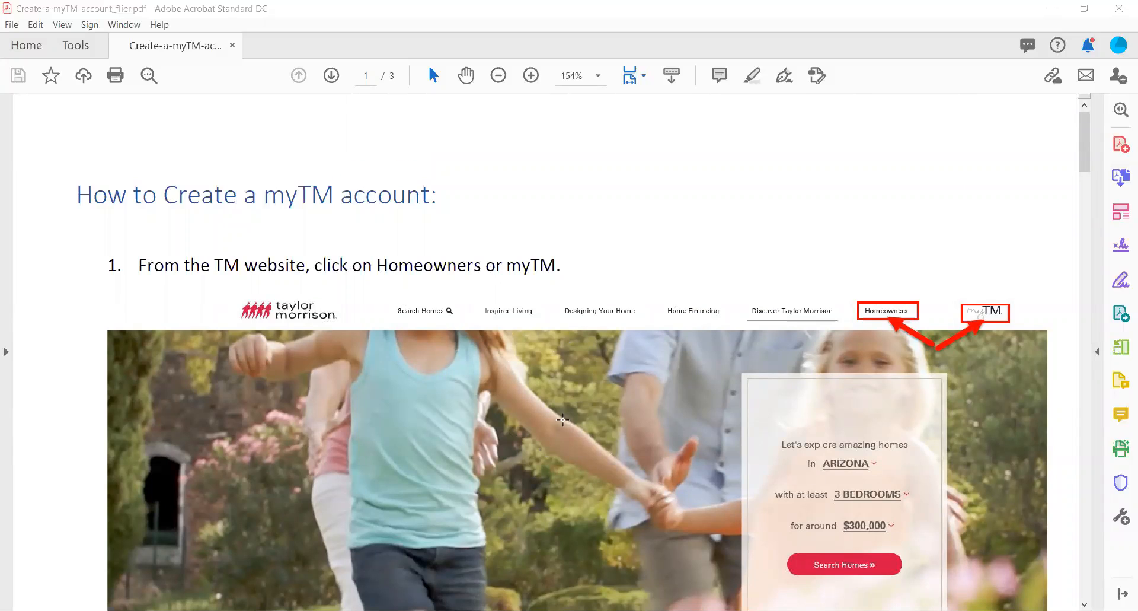
{"action": "scroll", "scroll_direction": "down", "scroll_amount": 3}
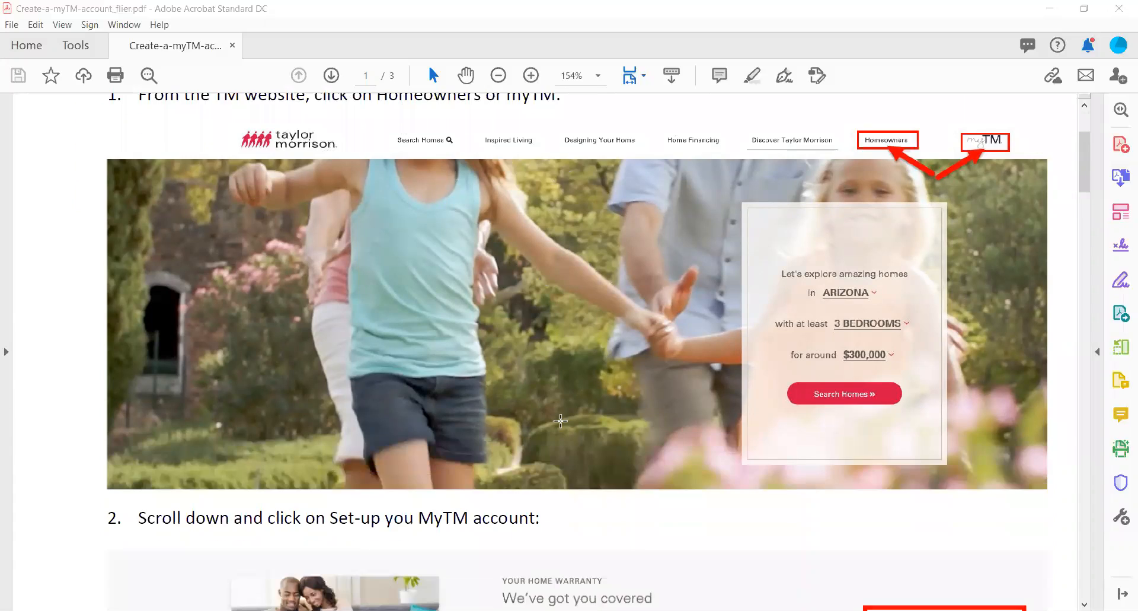
{"action": "scroll", "scroll_direction": "down", "scroll_amount": 3}
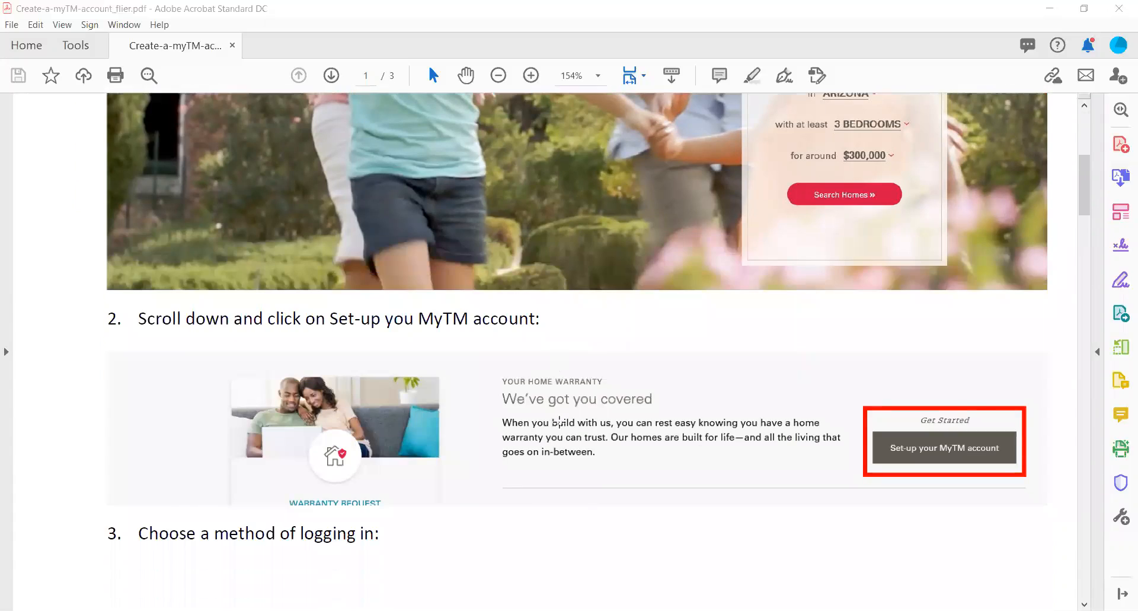
{"action": "mouse_move", "coordinate": [585, 507]}
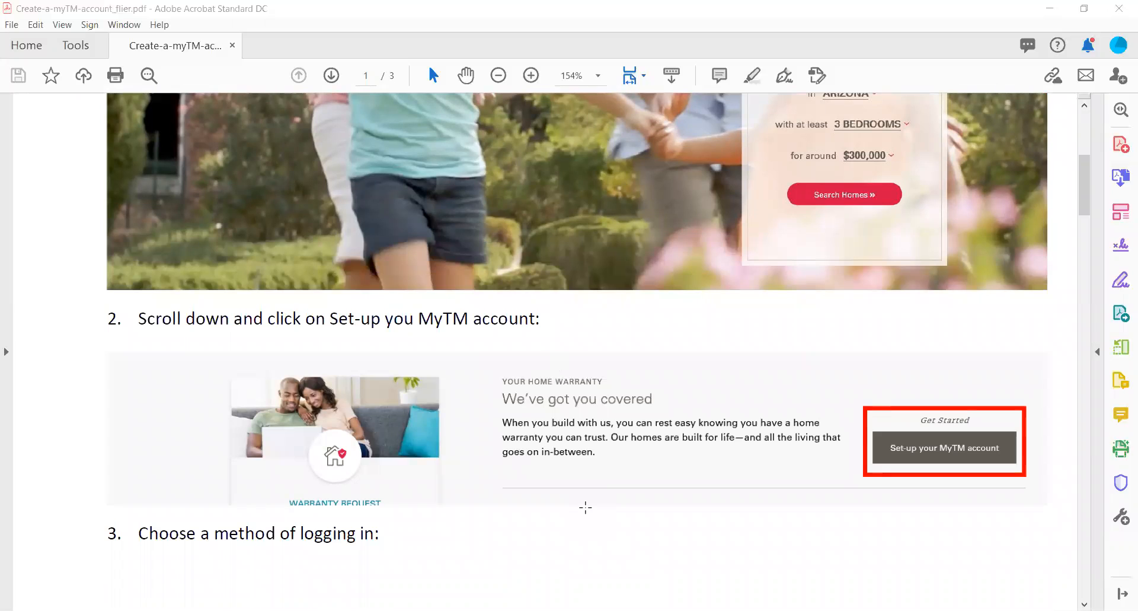
{"action": "scroll", "scroll_direction": "up", "scroll_amount": 3}
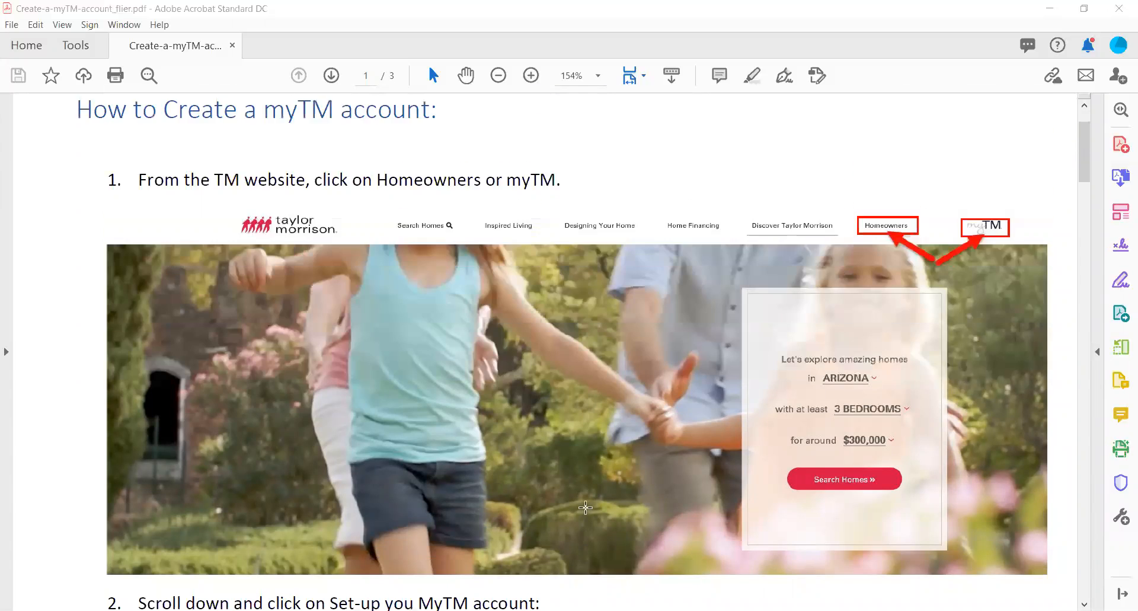
{"action": "scroll", "scroll_direction": "up", "scroll_amount": 3}
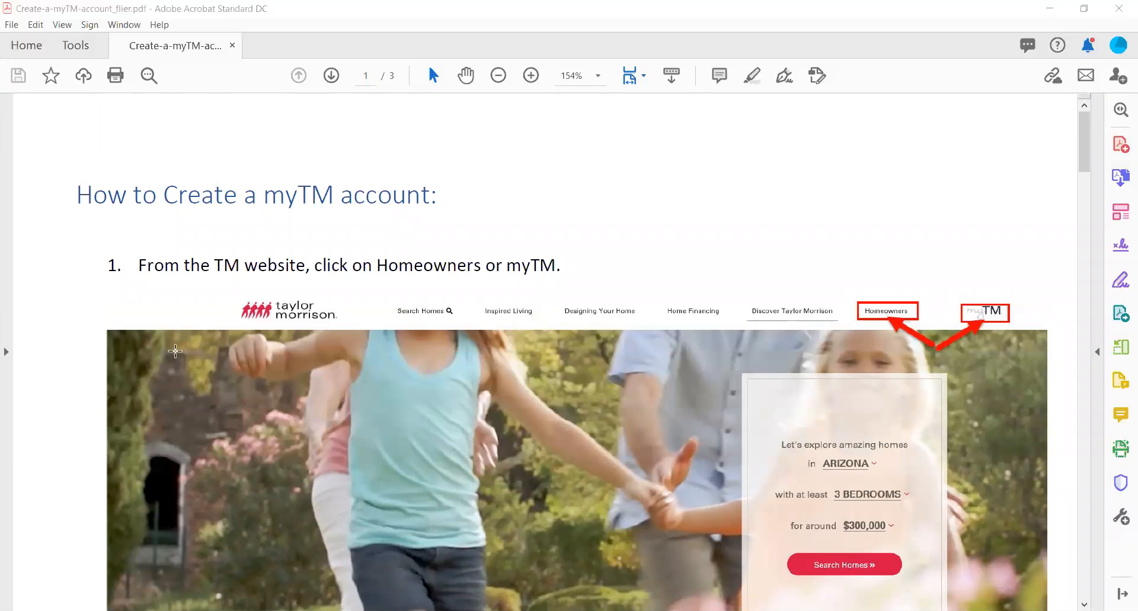
{"action": "mouse_move", "coordinate": [466, 285]}
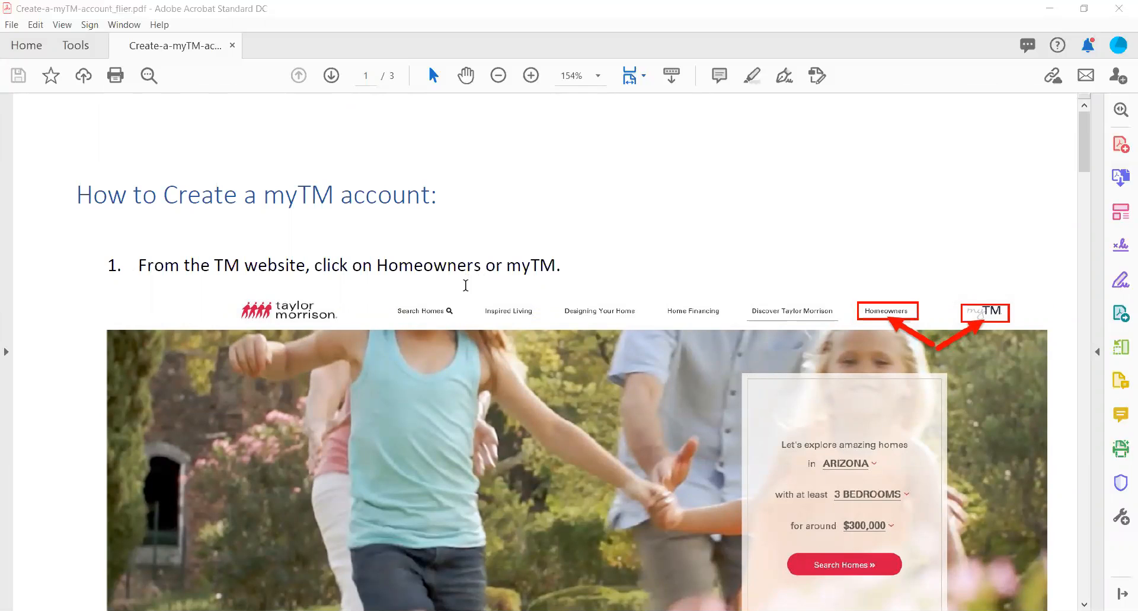
{"action": "mouse_move", "coordinate": [565, 353]}
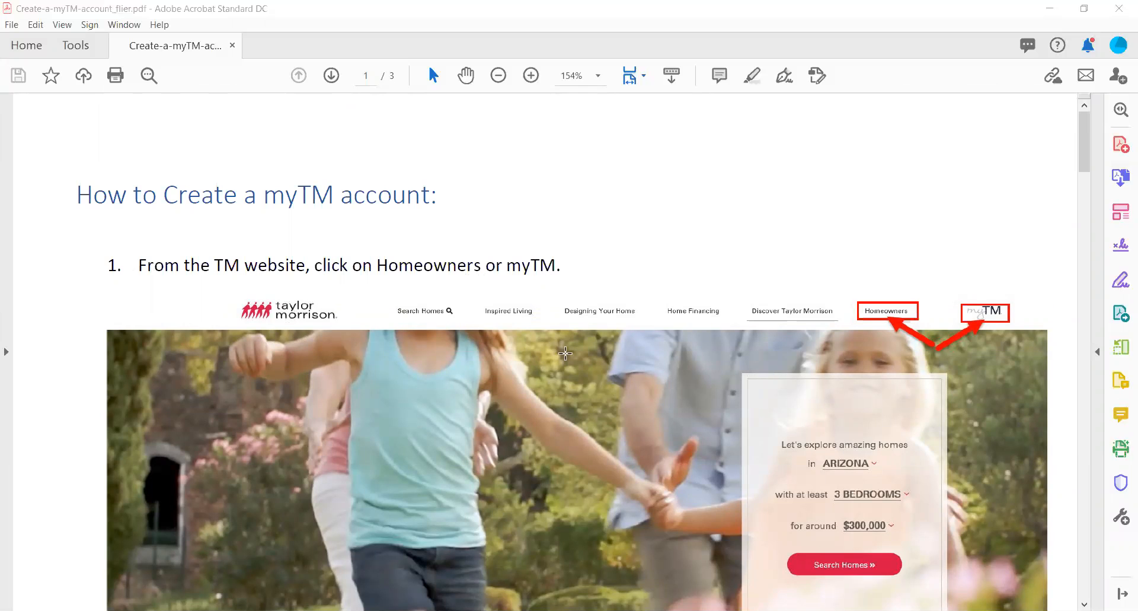
{"action": "mouse_move", "coordinate": [601, 334]}
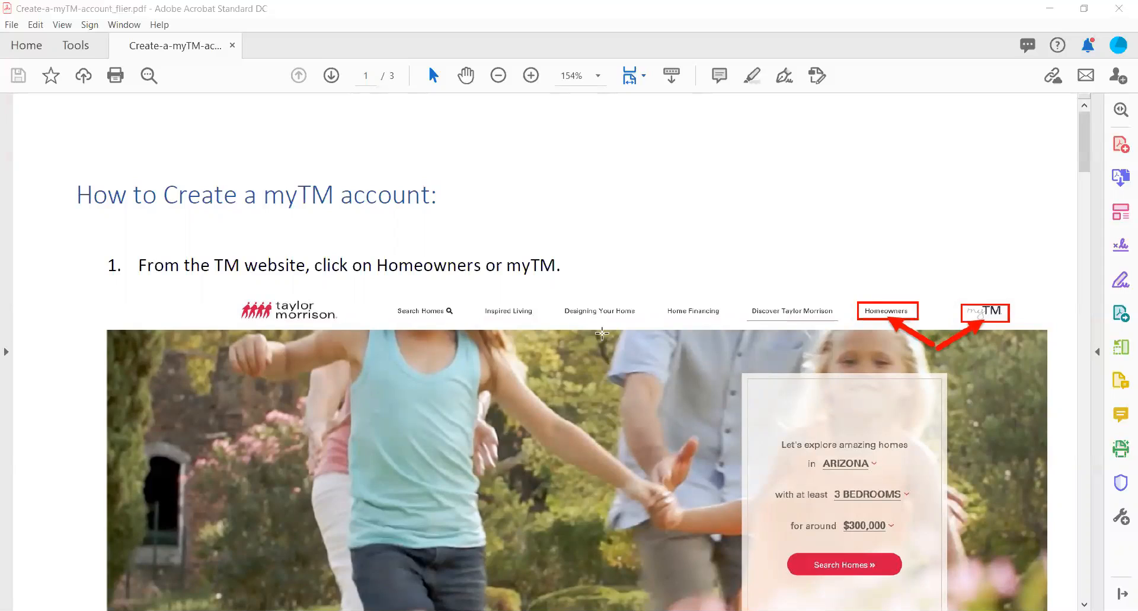